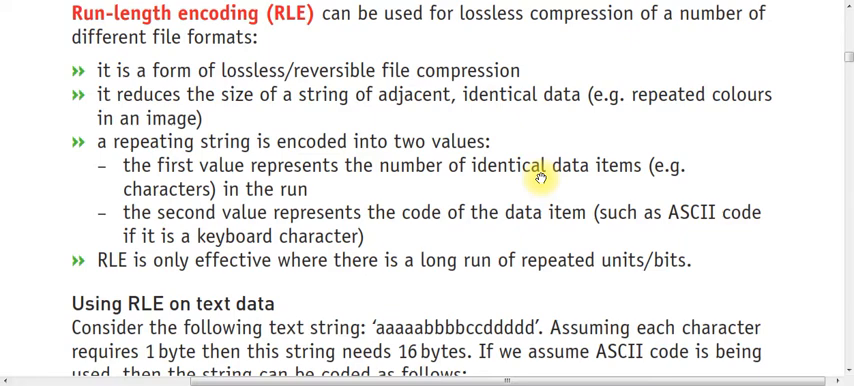
pyautogui.moveTo(480, 94)
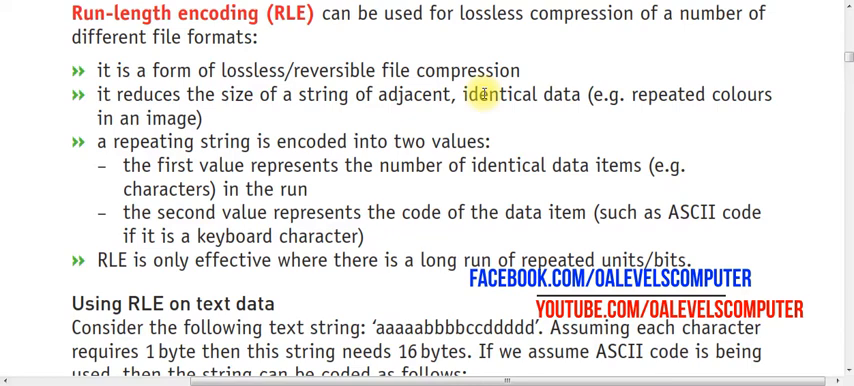
pyautogui.moveTo(330, 157)
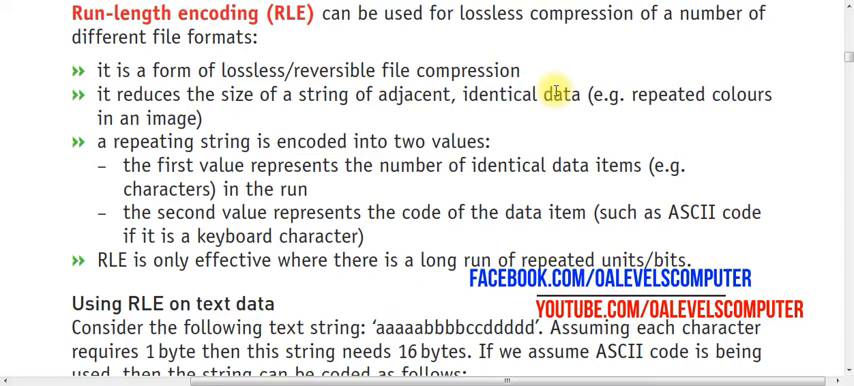
pyautogui.moveTo(425, 135)
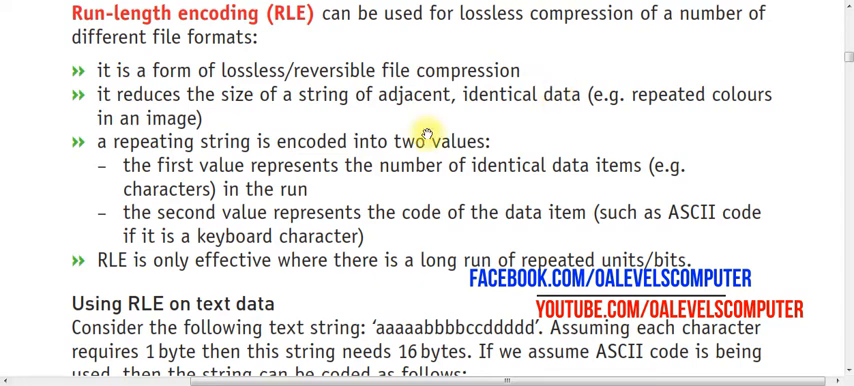
pyautogui.moveTo(370, 100)
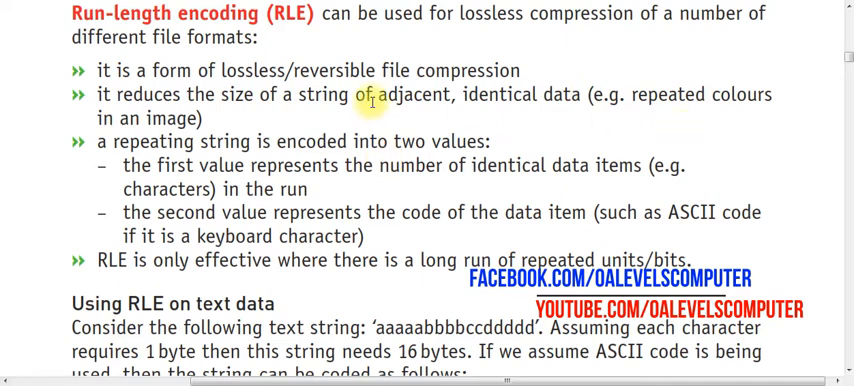
pyautogui.moveTo(565, 120)
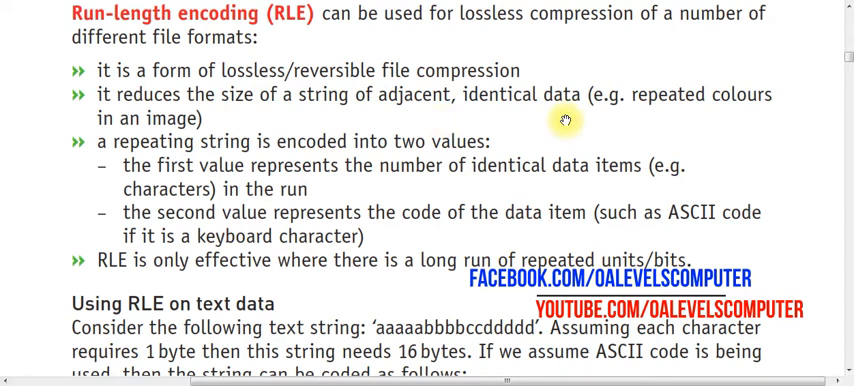
pyautogui.moveTo(686, 112)
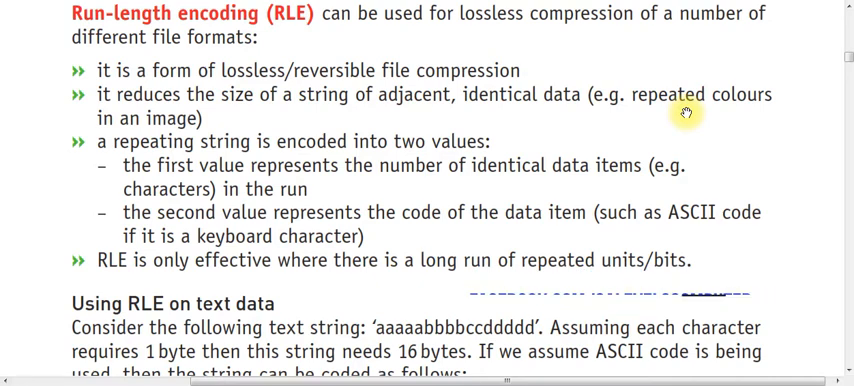
pyautogui.moveTo(280, 163)
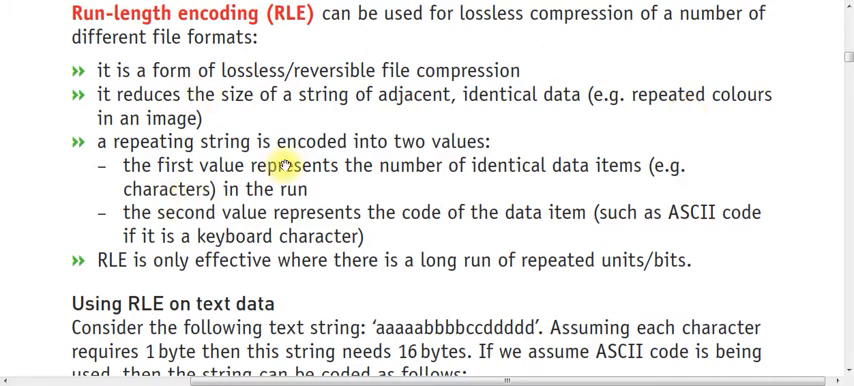
pyautogui.moveTo(415, 166)
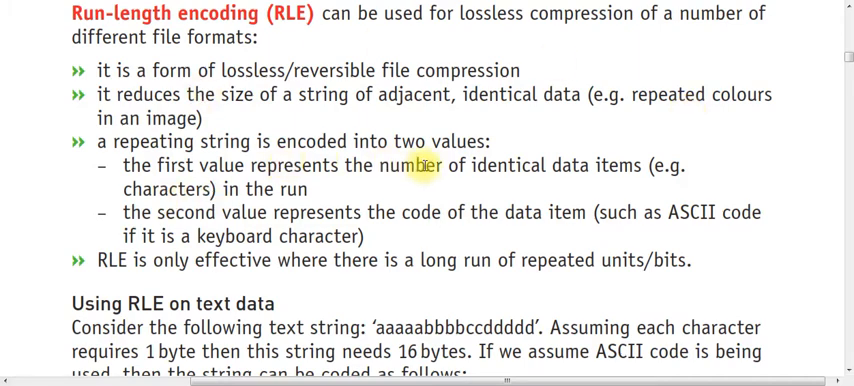
pyautogui.moveTo(507, 175)
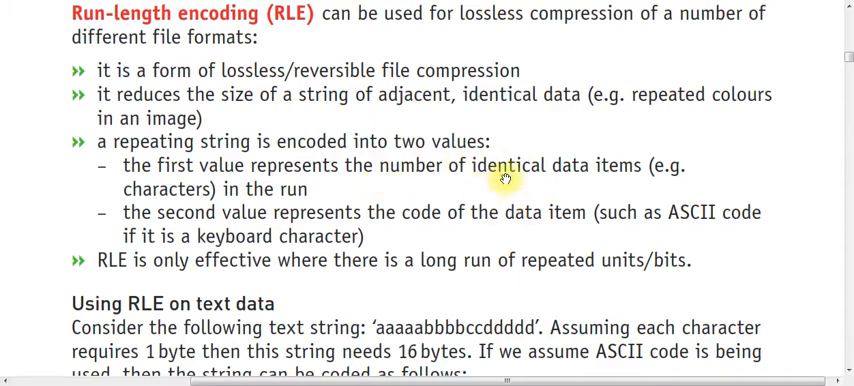
pyautogui.moveTo(332, 172)
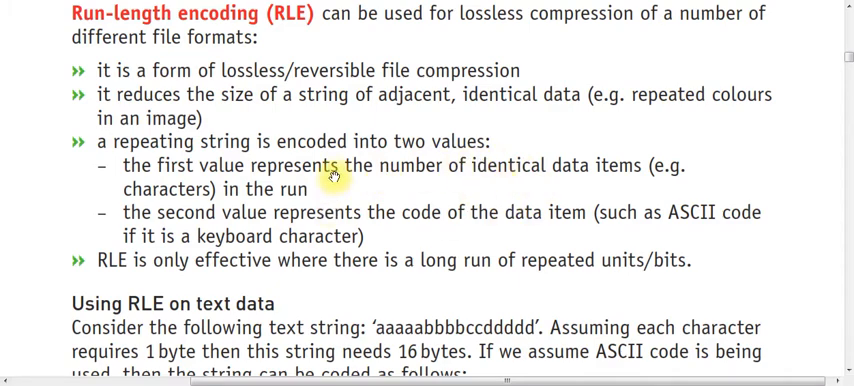
pyautogui.moveTo(560, 178)
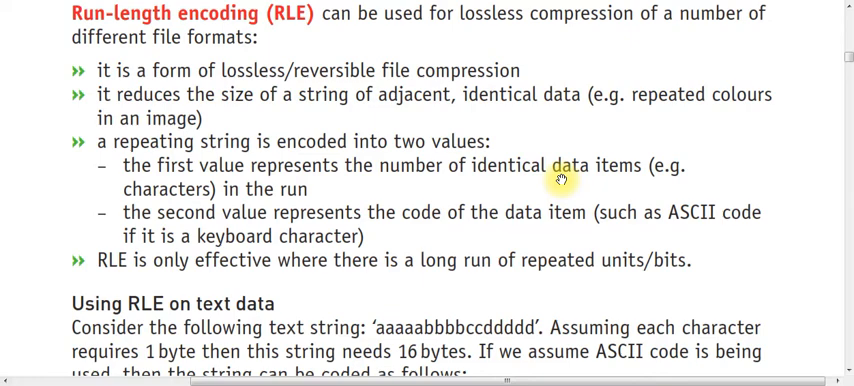
pyautogui.moveTo(395, 303)
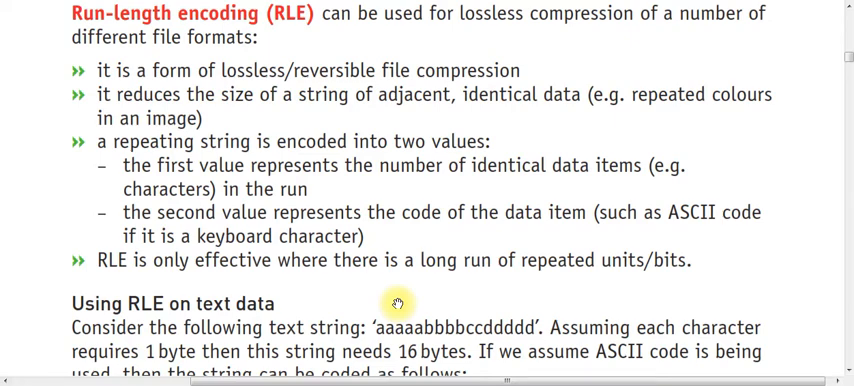
pyautogui.scroll(-3)
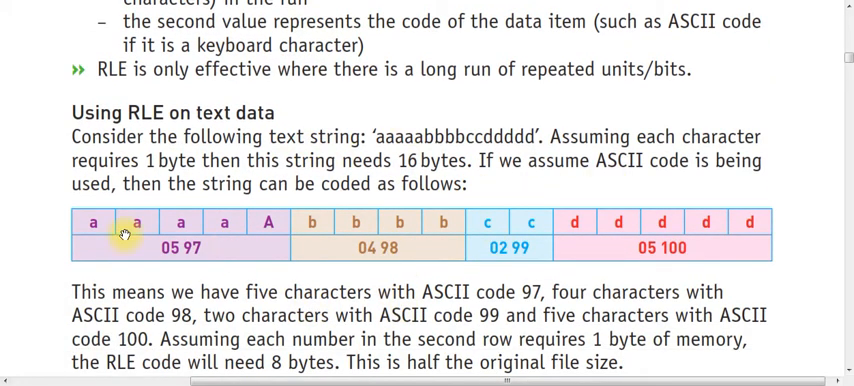
pyautogui.moveTo(240, 244)
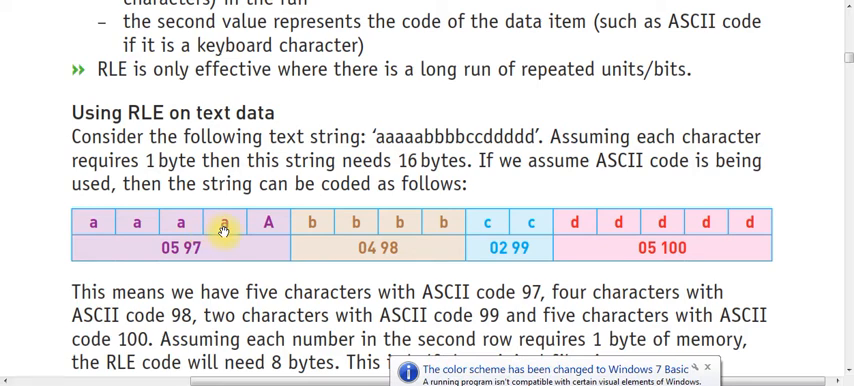
pyautogui.moveTo(270, 234)
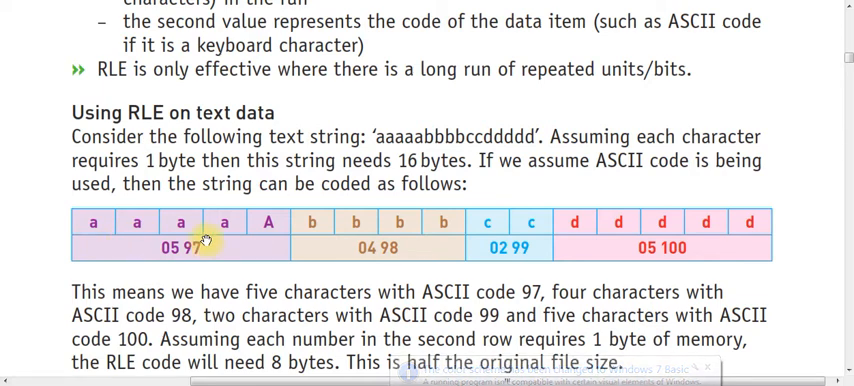
pyautogui.moveTo(130, 246)
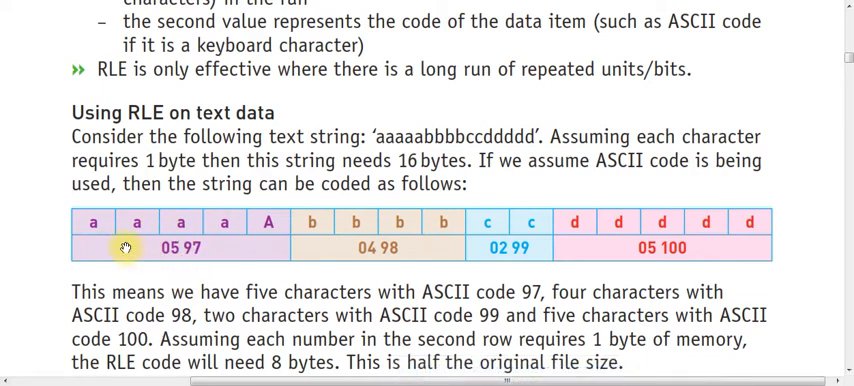
pyautogui.moveTo(222, 241)
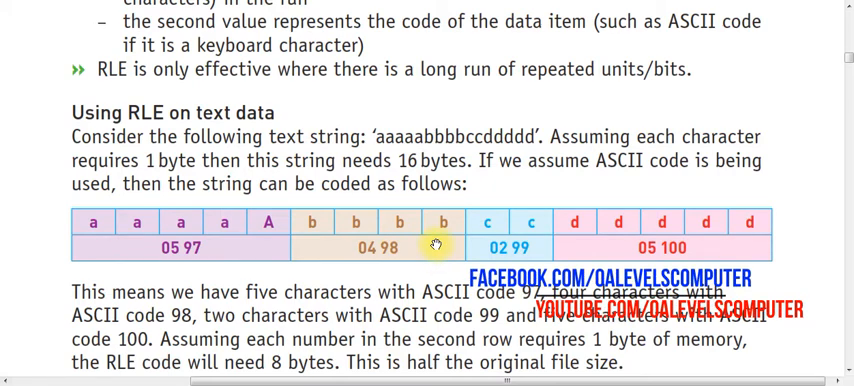
pyautogui.moveTo(392, 262)
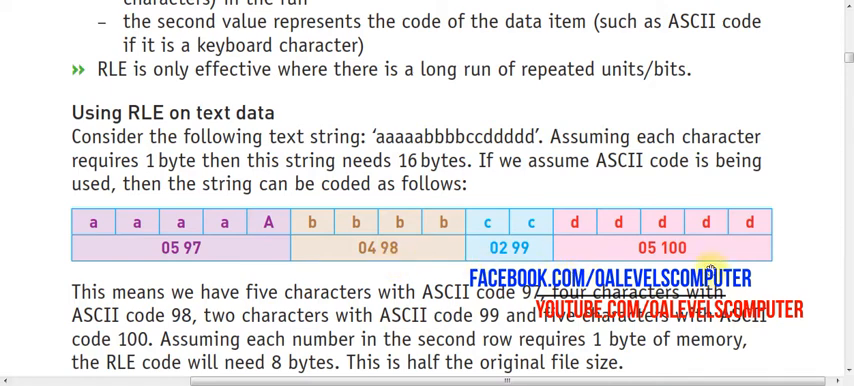
pyautogui.scroll(-3)
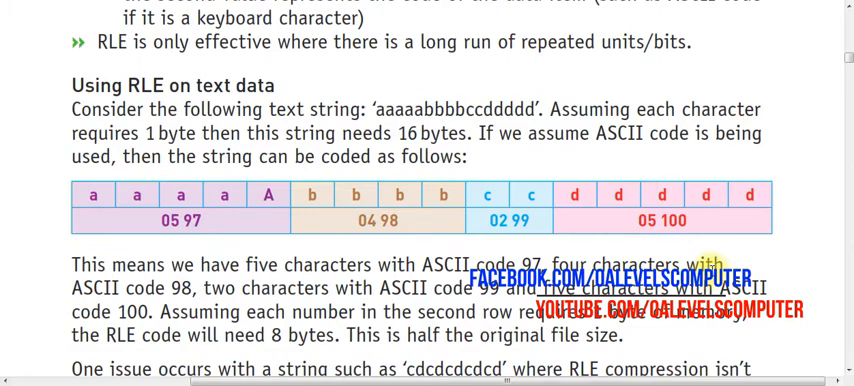
pyautogui.scroll(-3)
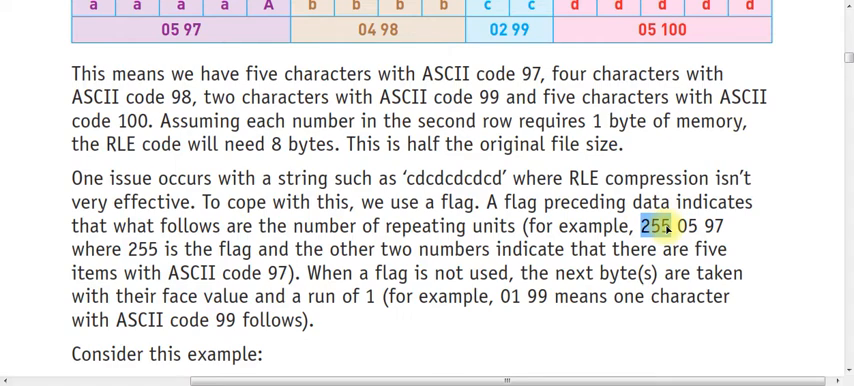
pyautogui.scroll(-3)
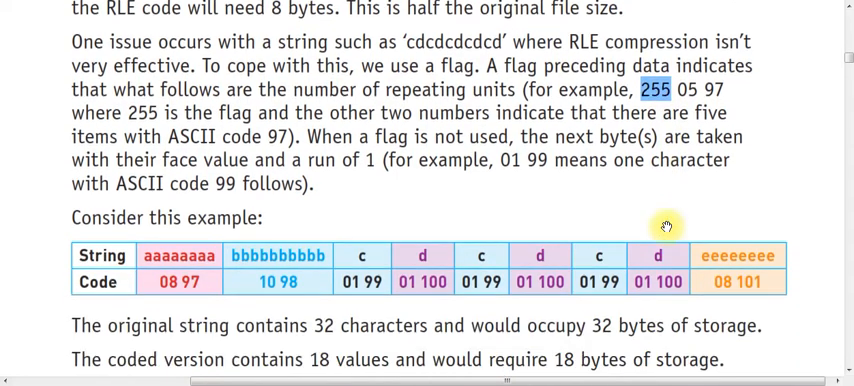
pyautogui.scroll(-3)
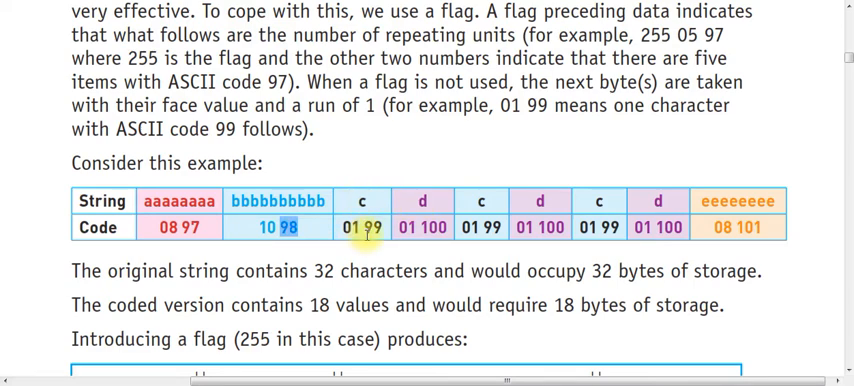
pyautogui.moveTo(416, 231)
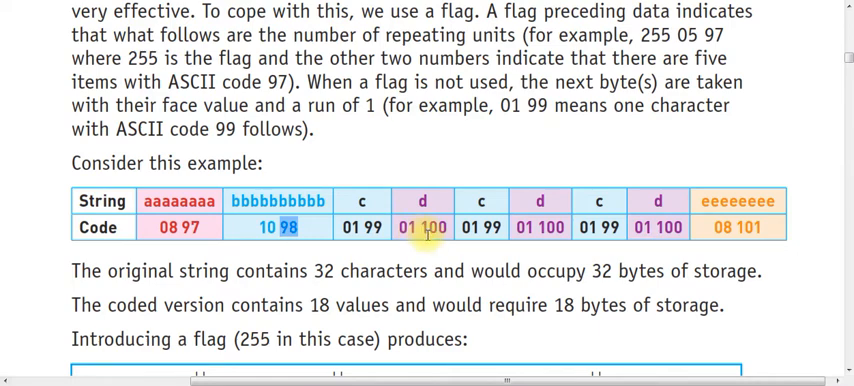
pyautogui.moveTo(583, 196)
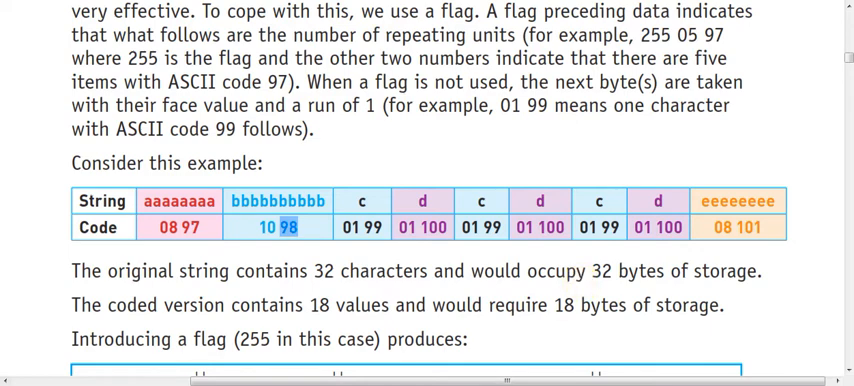
pyautogui.moveTo(530, 306)
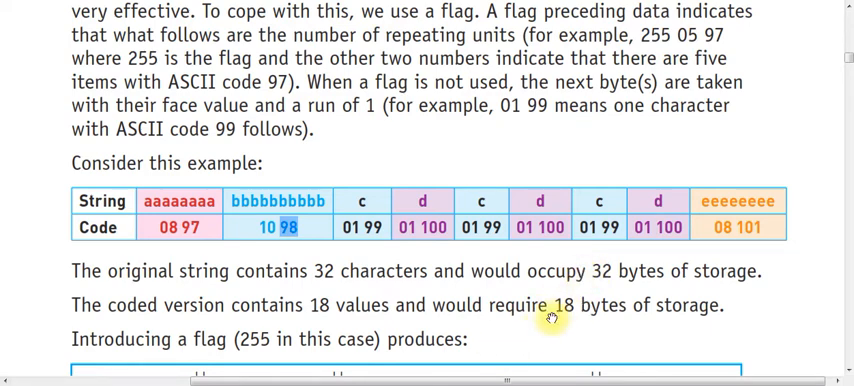
pyautogui.scroll(-3)
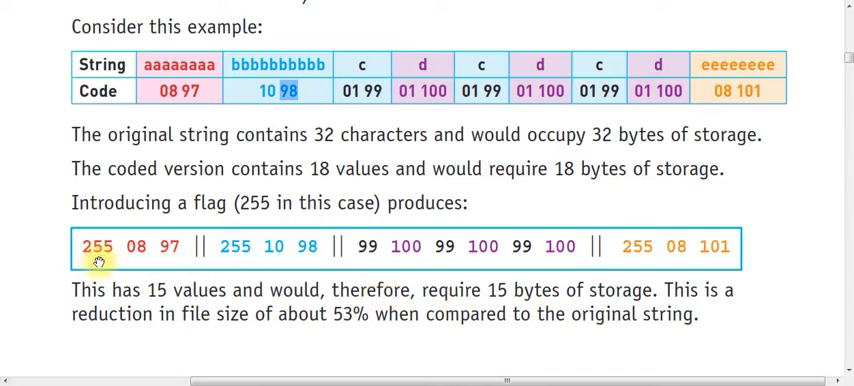
pyautogui.moveTo(133, 258)
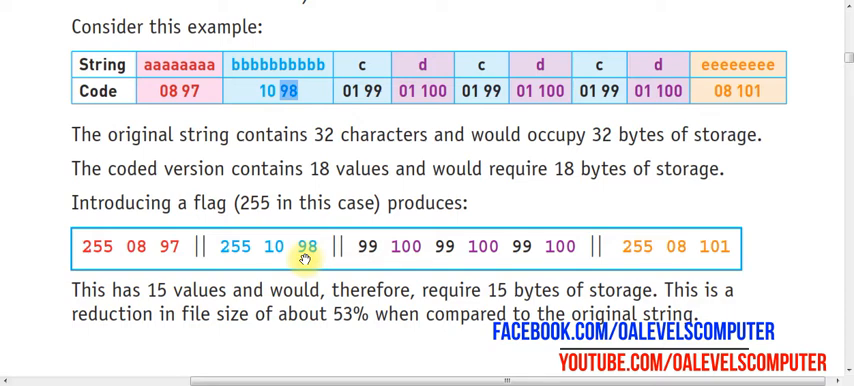
pyautogui.moveTo(362, 258)
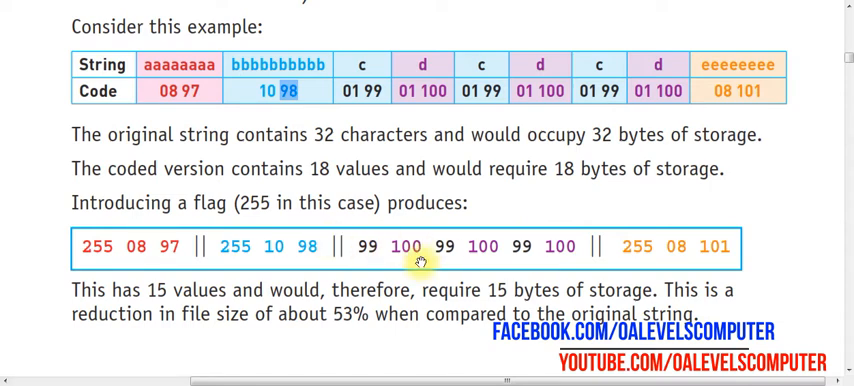
pyautogui.moveTo(634, 262)
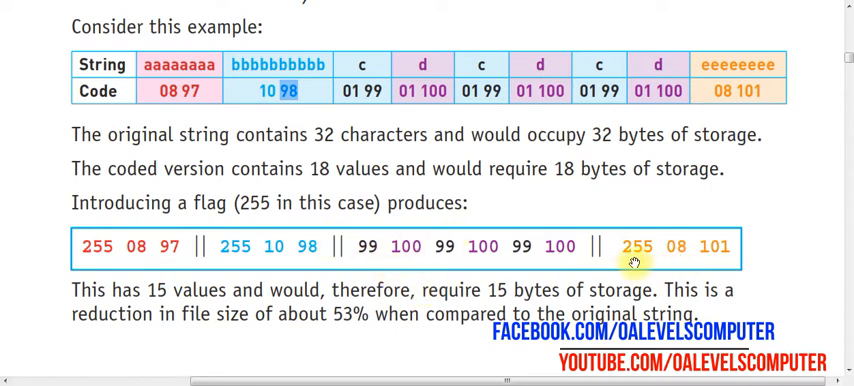
pyautogui.moveTo(668, 282)
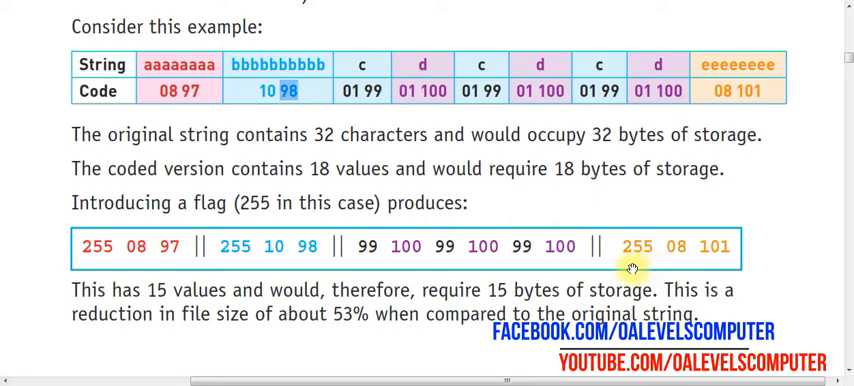
pyautogui.moveTo(205, 175)
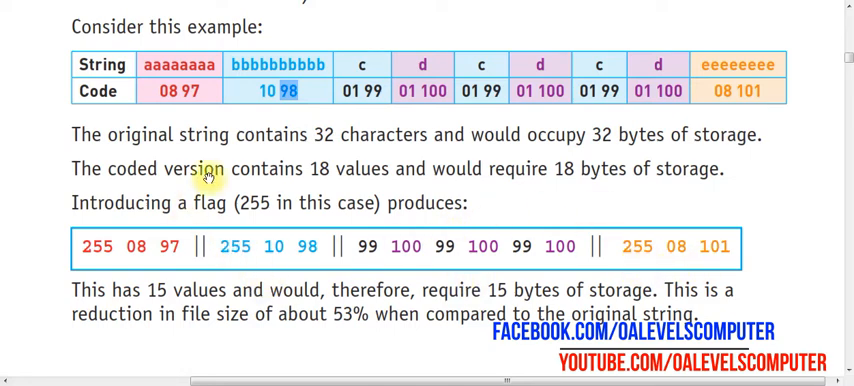
pyautogui.moveTo(260, 288)
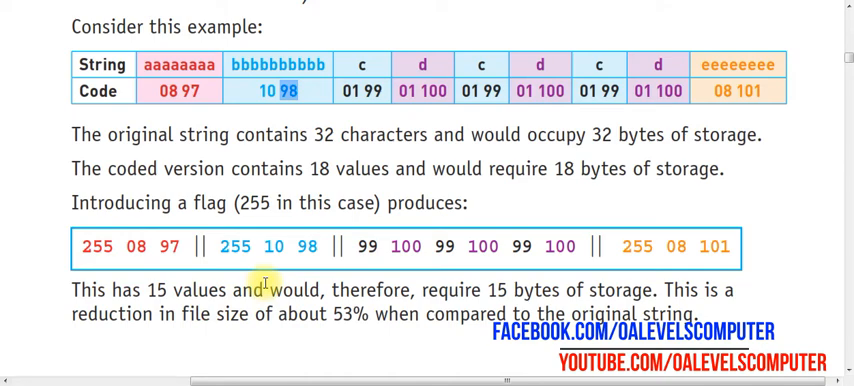
pyautogui.scroll(3)
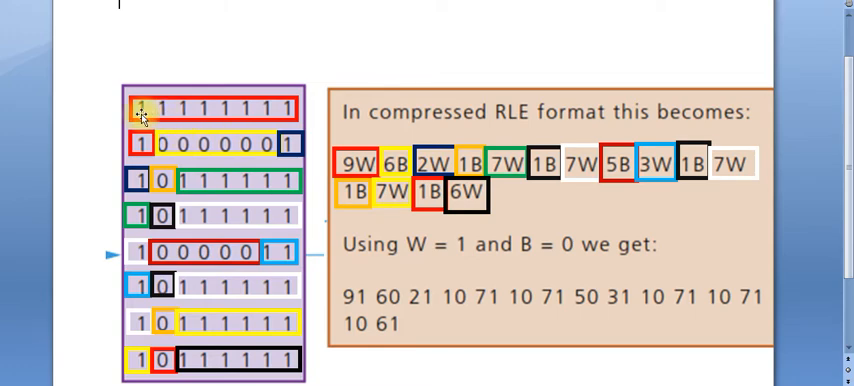
pyautogui.moveTo(318, 77)
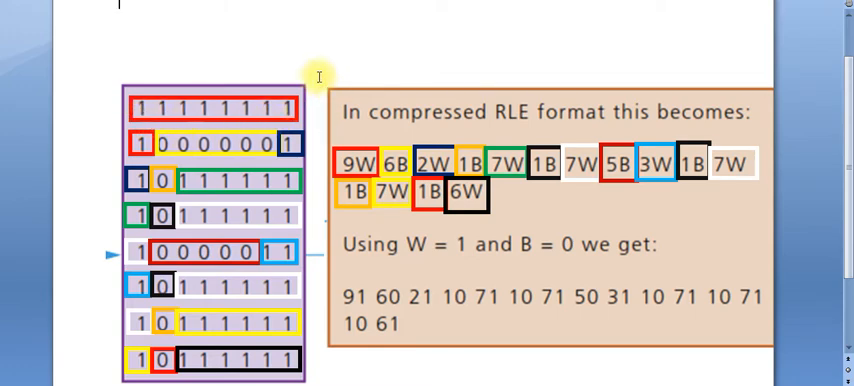
pyautogui.moveTo(290, 120)
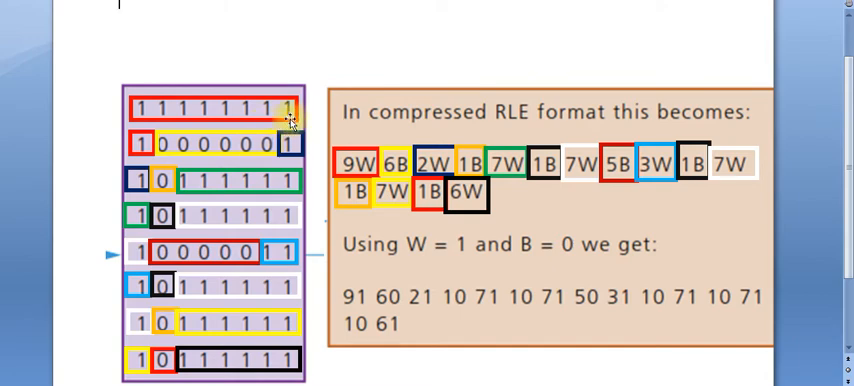
pyautogui.moveTo(283, 122)
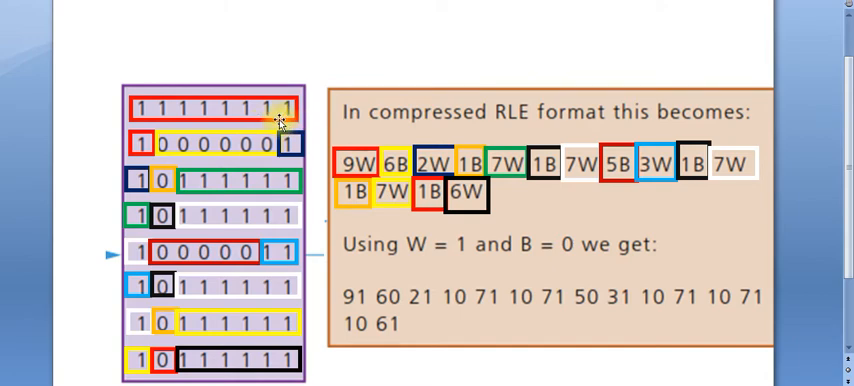
pyautogui.moveTo(140, 144)
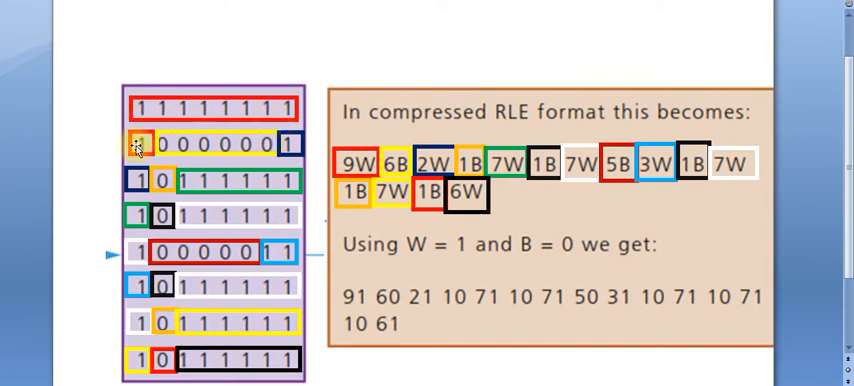
pyautogui.moveTo(352, 163)
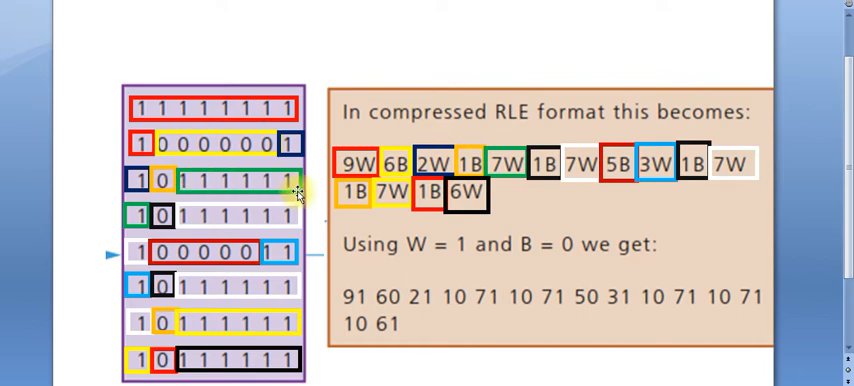
pyautogui.moveTo(125, 215)
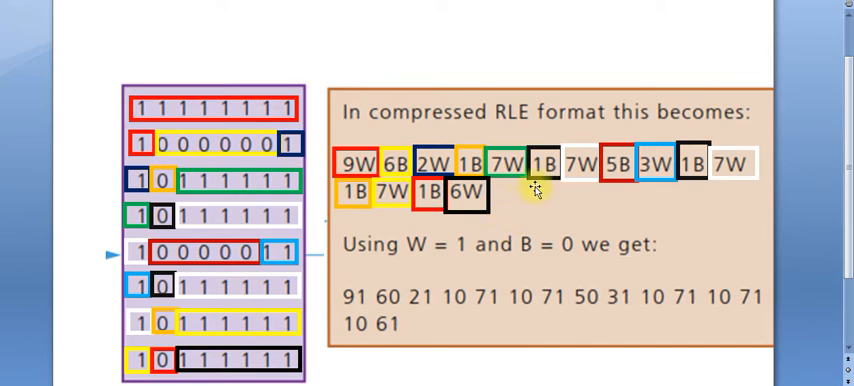
pyautogui.moveTo(230, 215)
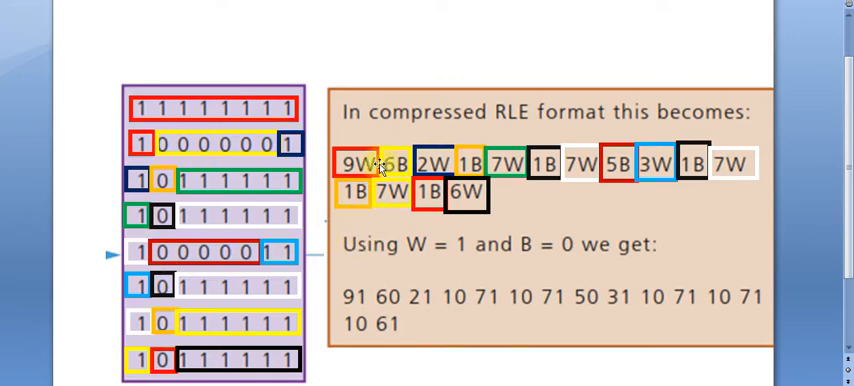
pyautogui.moveTo(453, 257)
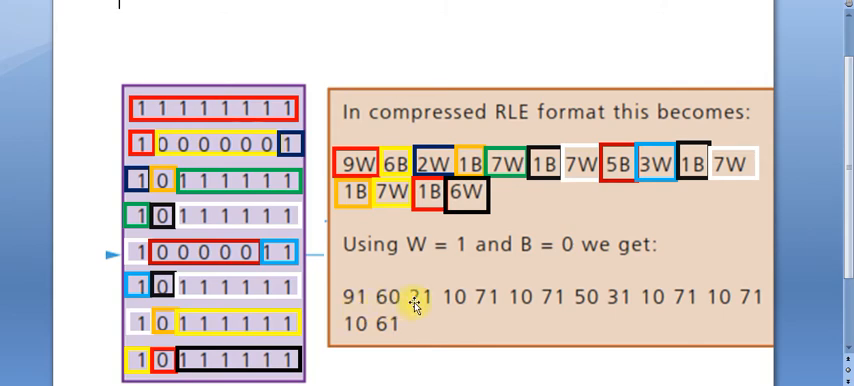
pyautogui.moveTo(428, 312)
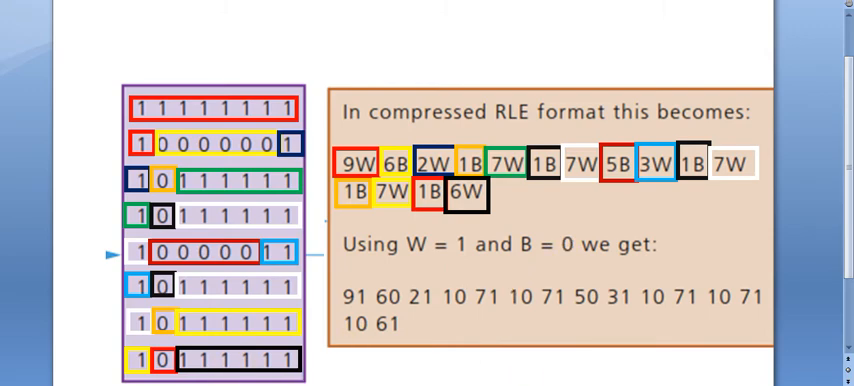
pyautogui.scroll(-3)
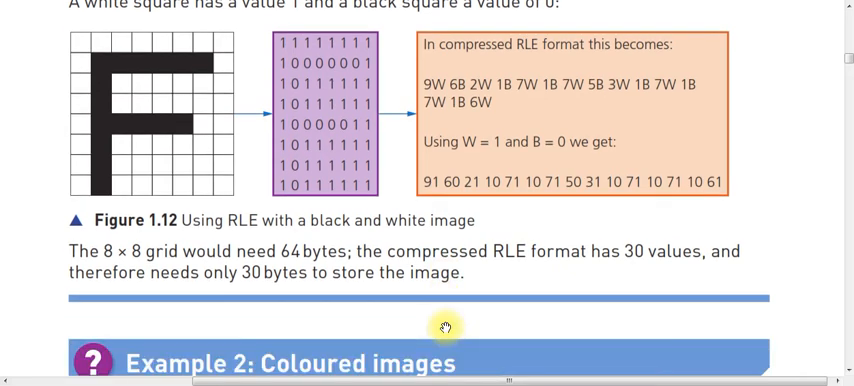
pyautogui.scroll(-3)
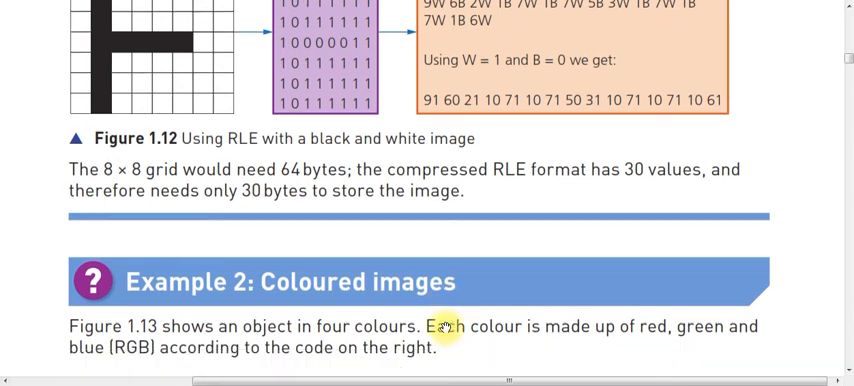
pyautogui.scroll(-3)
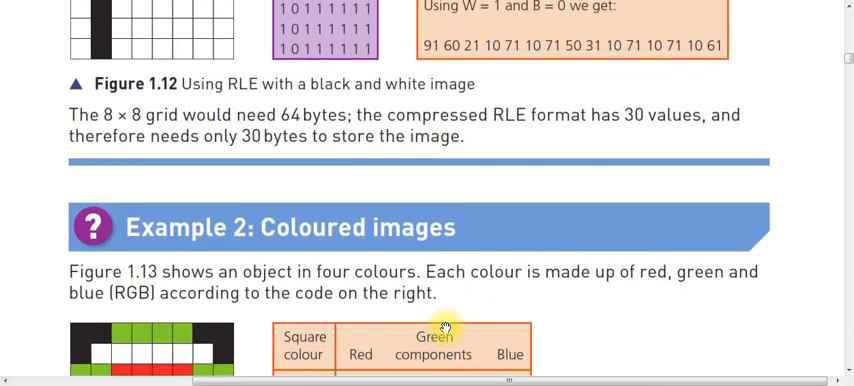
pyautogui.scroll(-3)
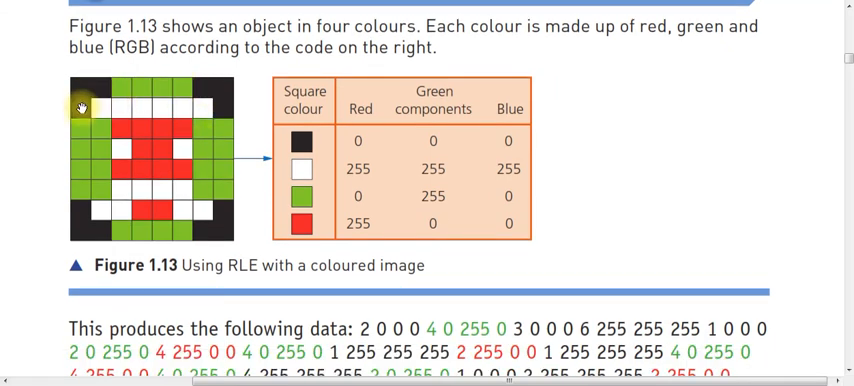
pyautogui.moveTo(158, 118)
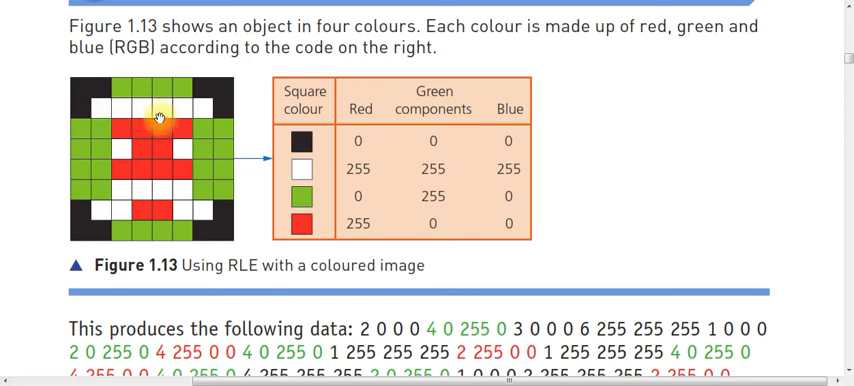
pyautogui.moveTo(196, 112)
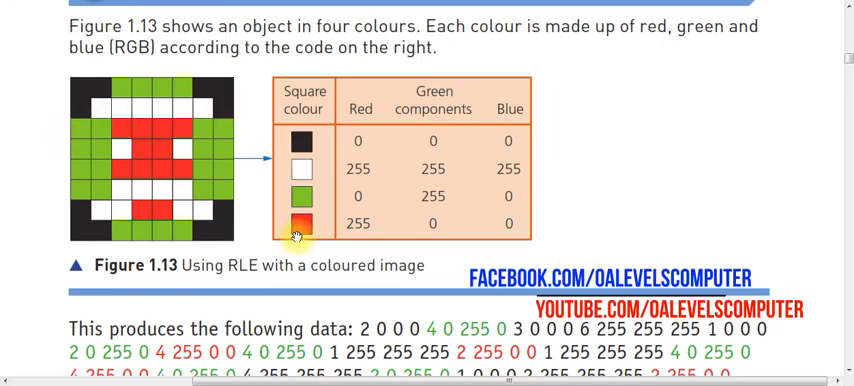
pyautogui.scroll(-3)
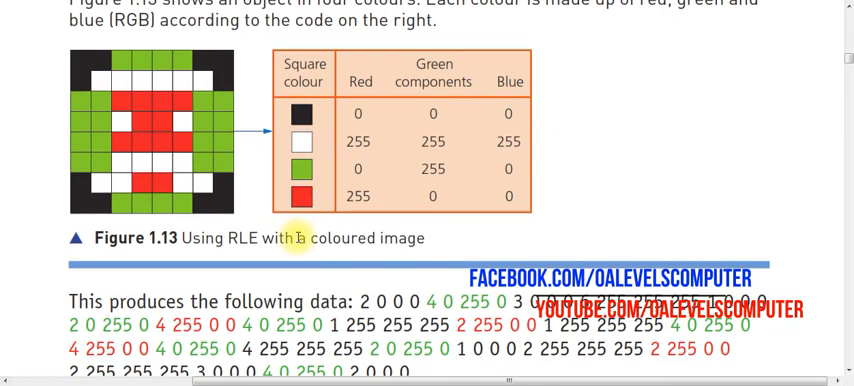
pyautogui.scroll(-3)
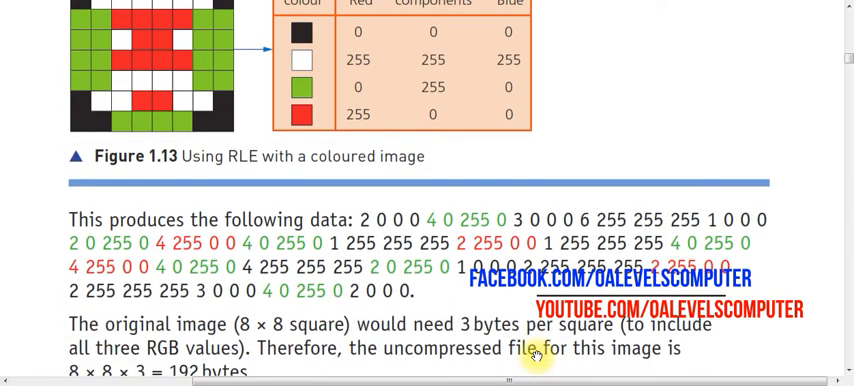
pyautogui.scroll(-3)
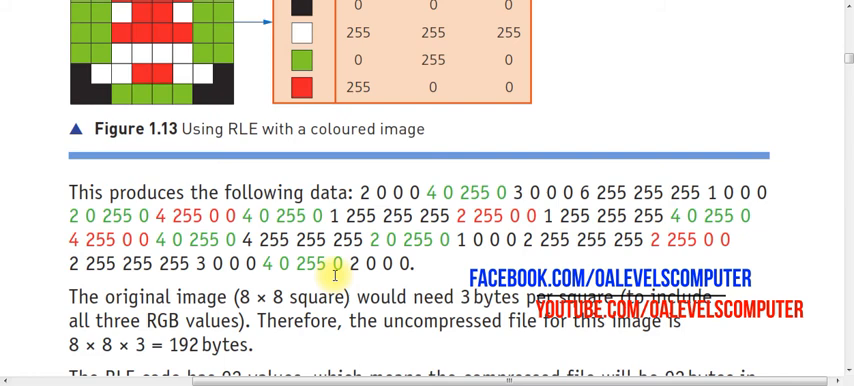
pyautogui.scroll(-3)
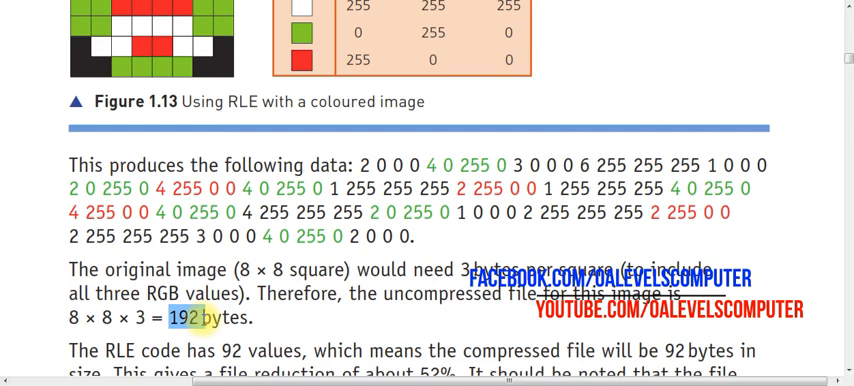
pyautogui.scroll(-3)
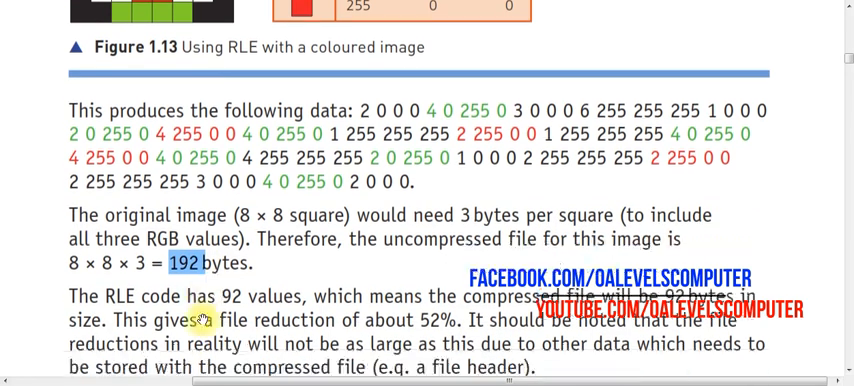